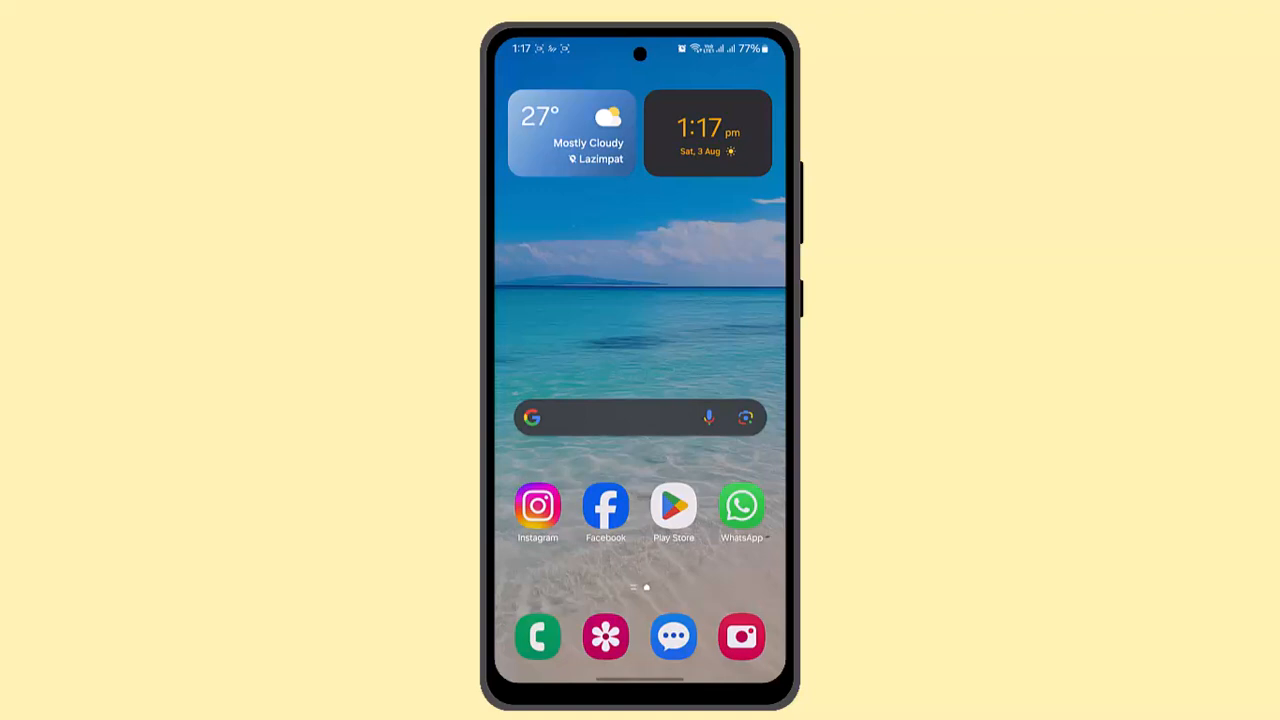
- Launch the Facebook app from the home screen to reach the news feed
click(605, 505)
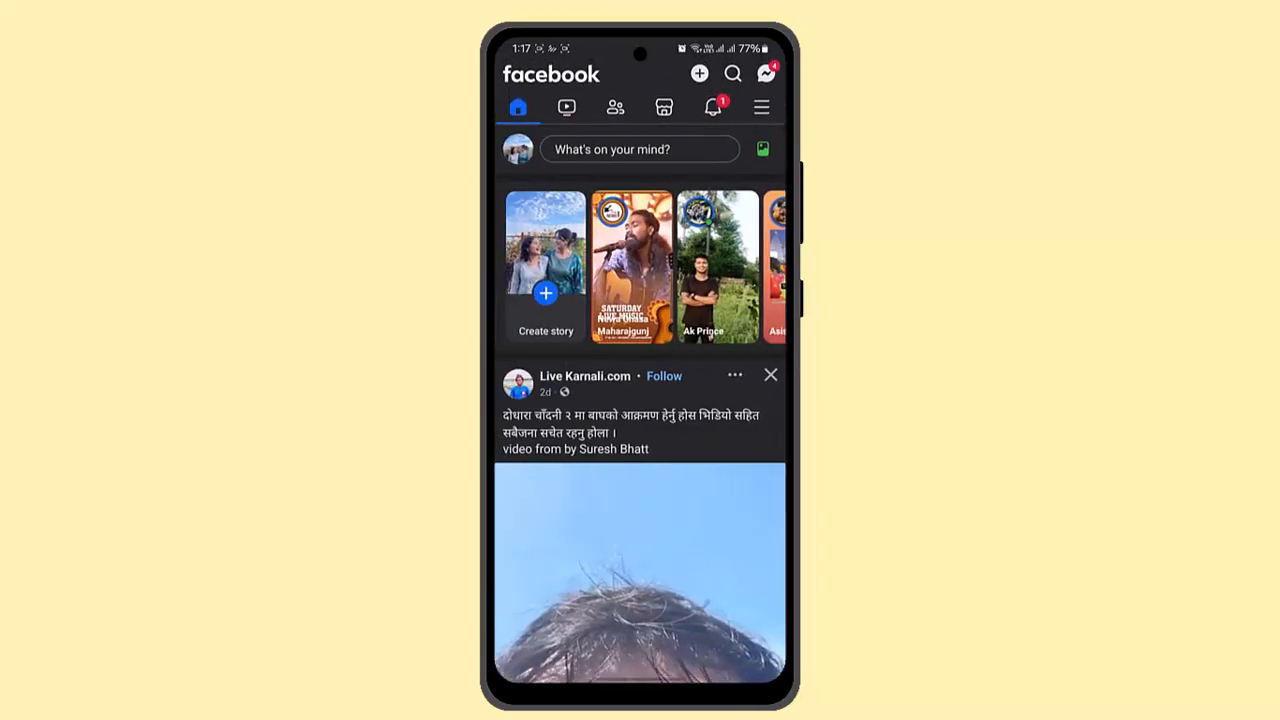
- Open the main menu and expand Settings & privacy to reach Activity log
click(761, 107)
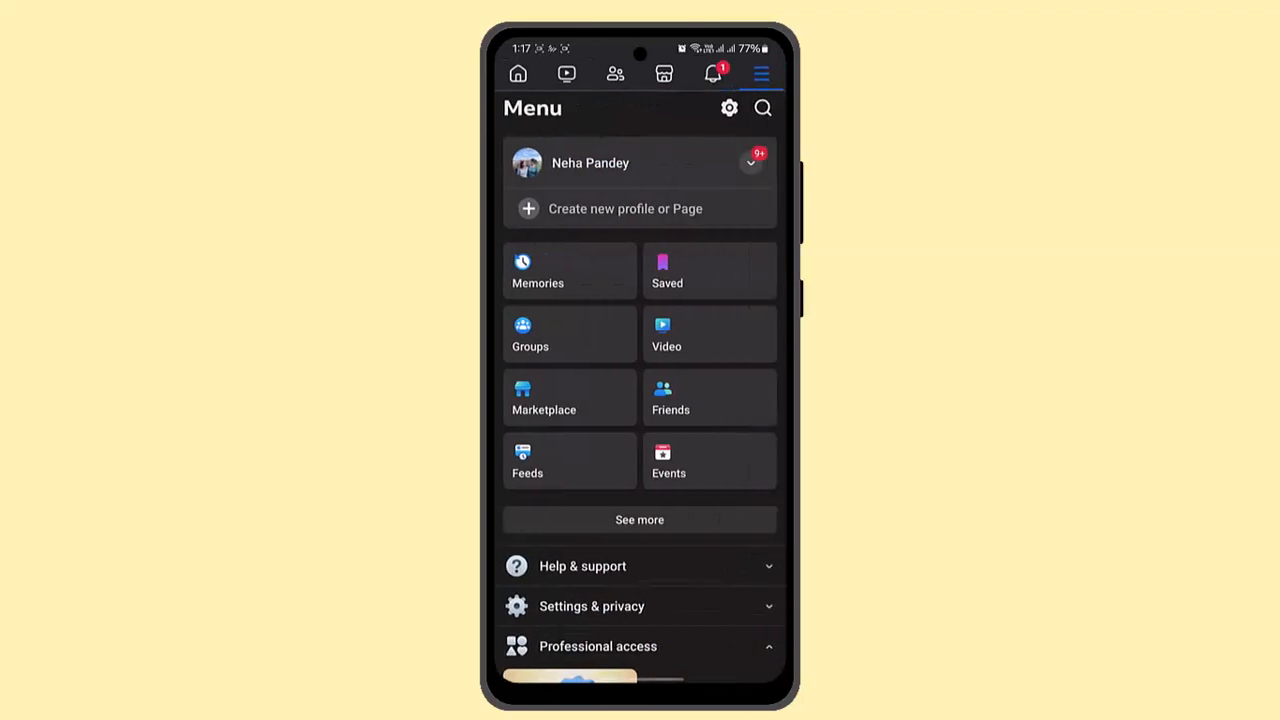
click(591, 606)
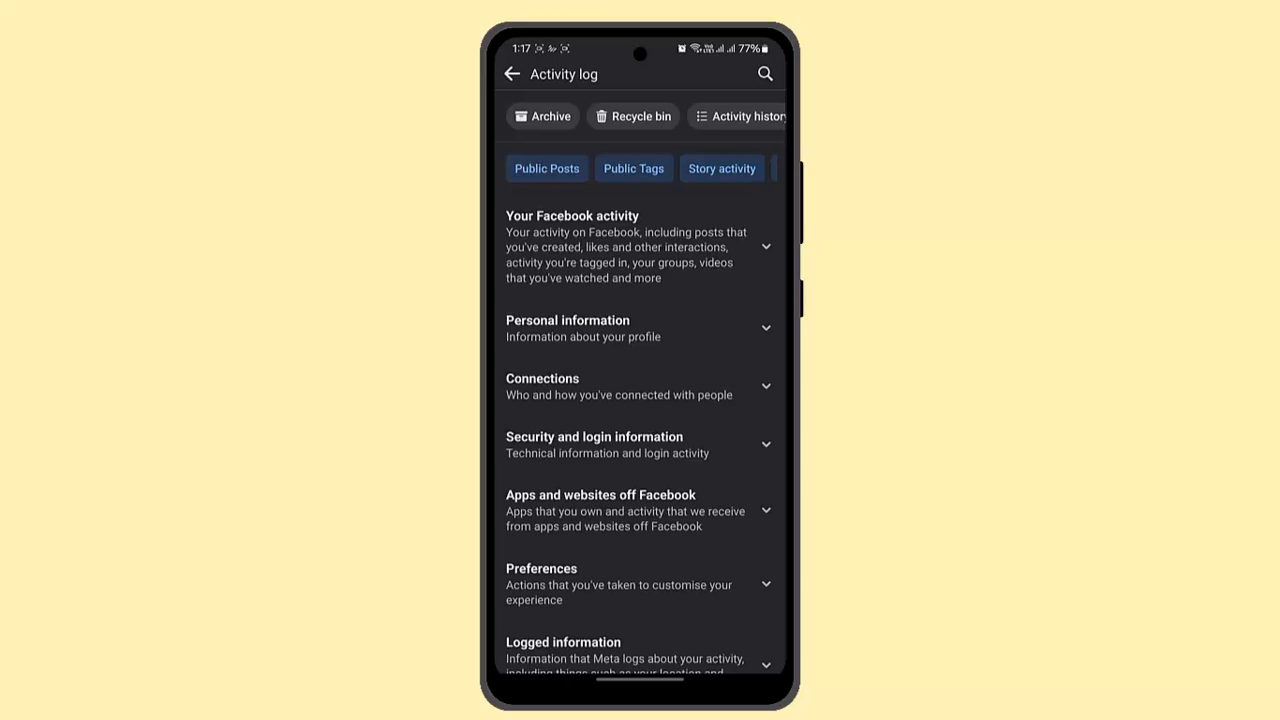
- Expand Your Facebook activity and open Manage posts, showing 3 August 2024 watched videos
click(765, 246)
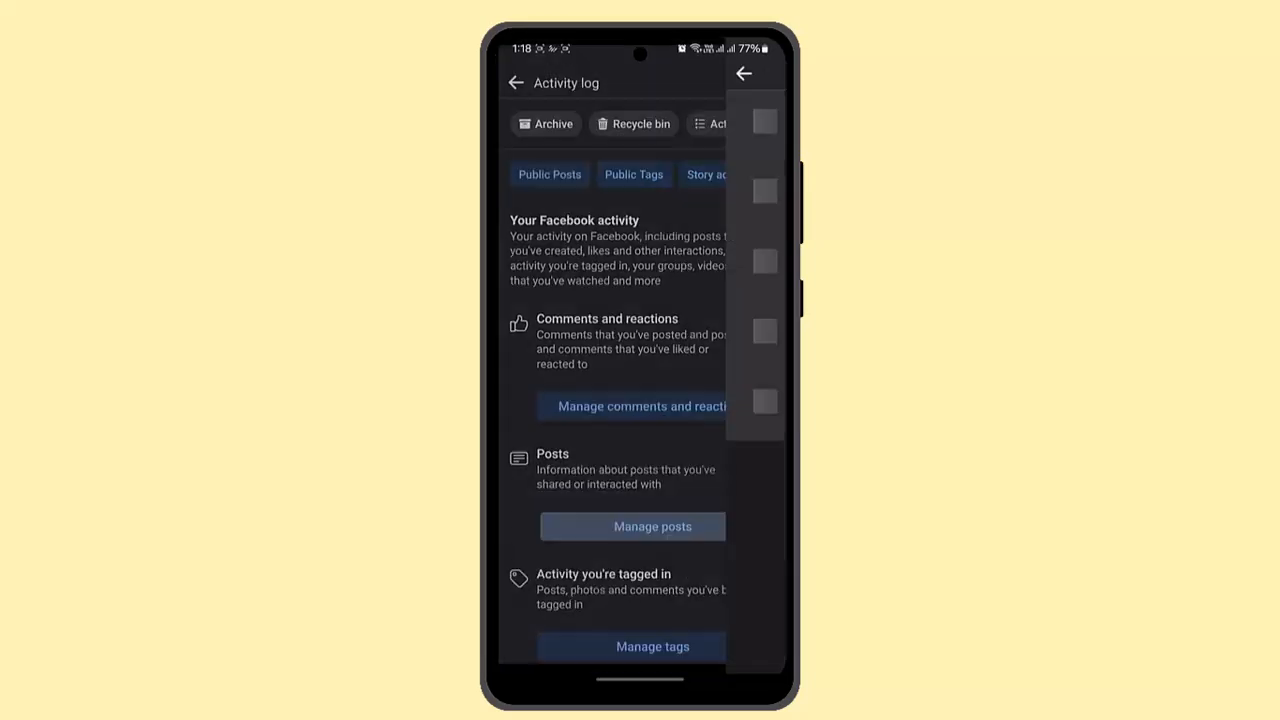
click(651, 526)
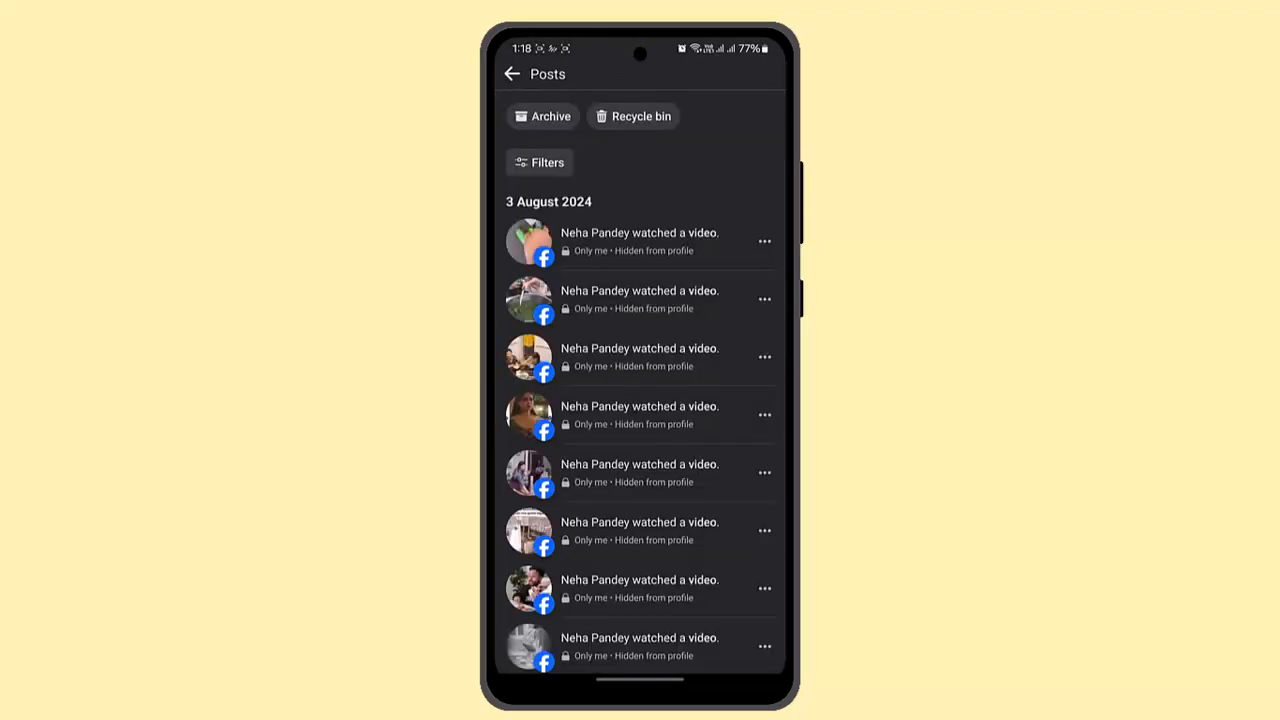